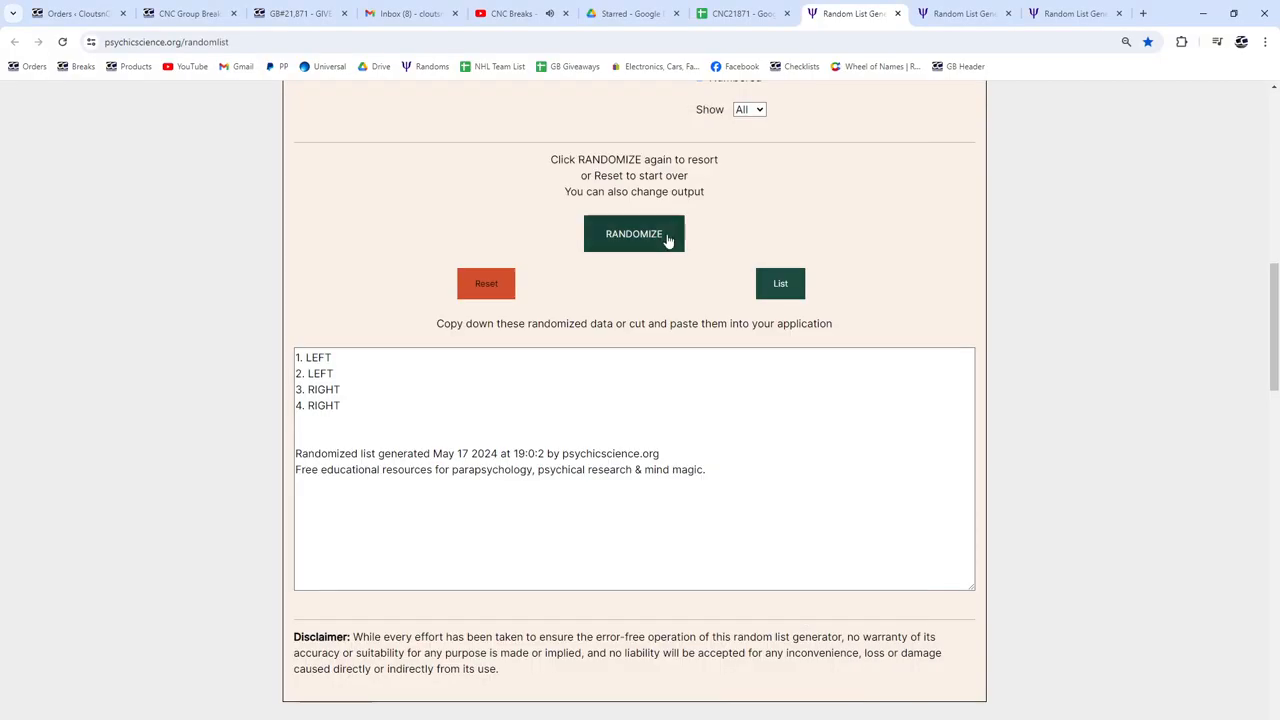
# Randomize the four-item list again, yielding RIGHT, LEFT, LEFT, RIGHT.
pyautogui.click(634, 232)
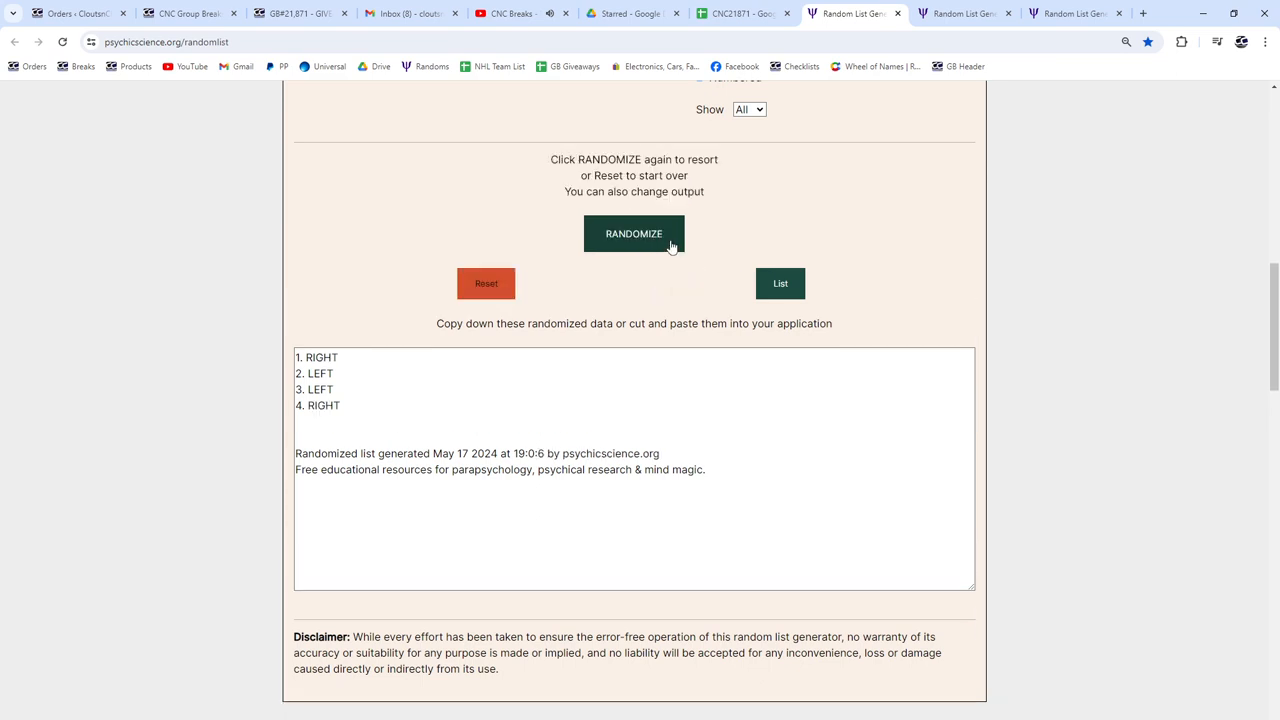